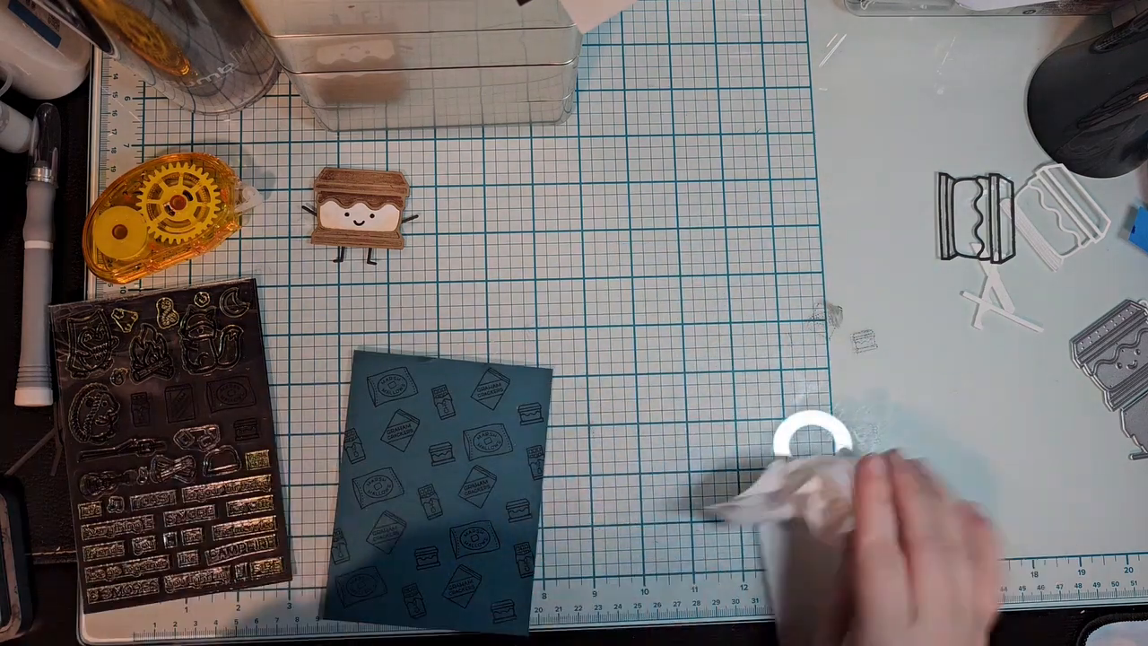
{"action": "left_click_drag", "start_coordinate": [440, 484], "coordinate": [709, 349]}
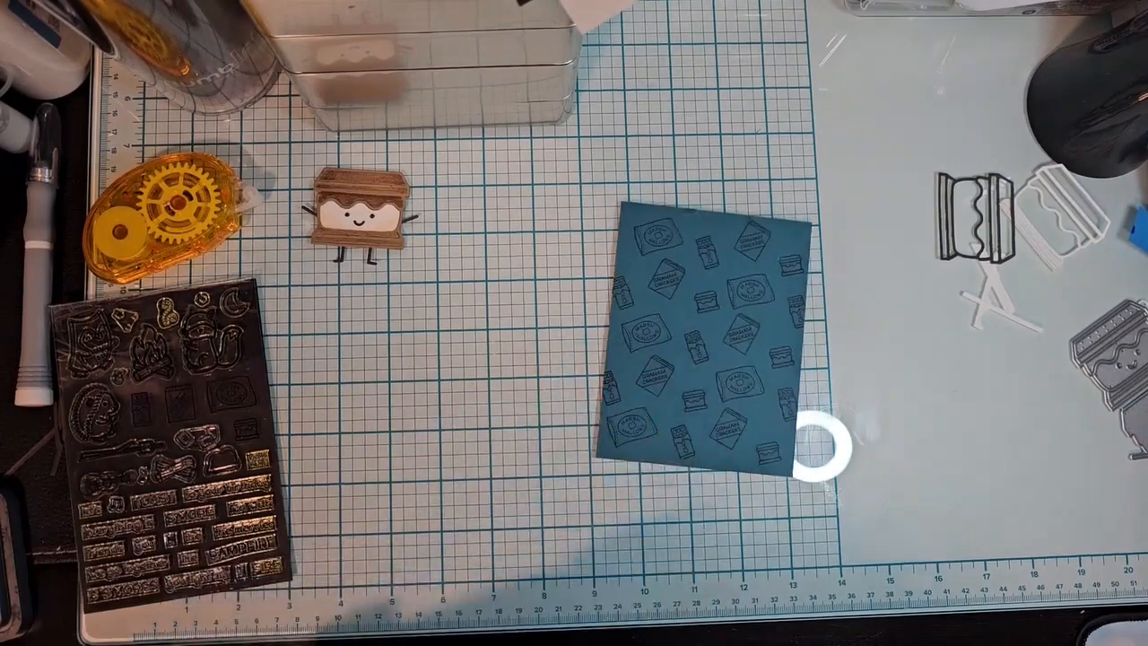